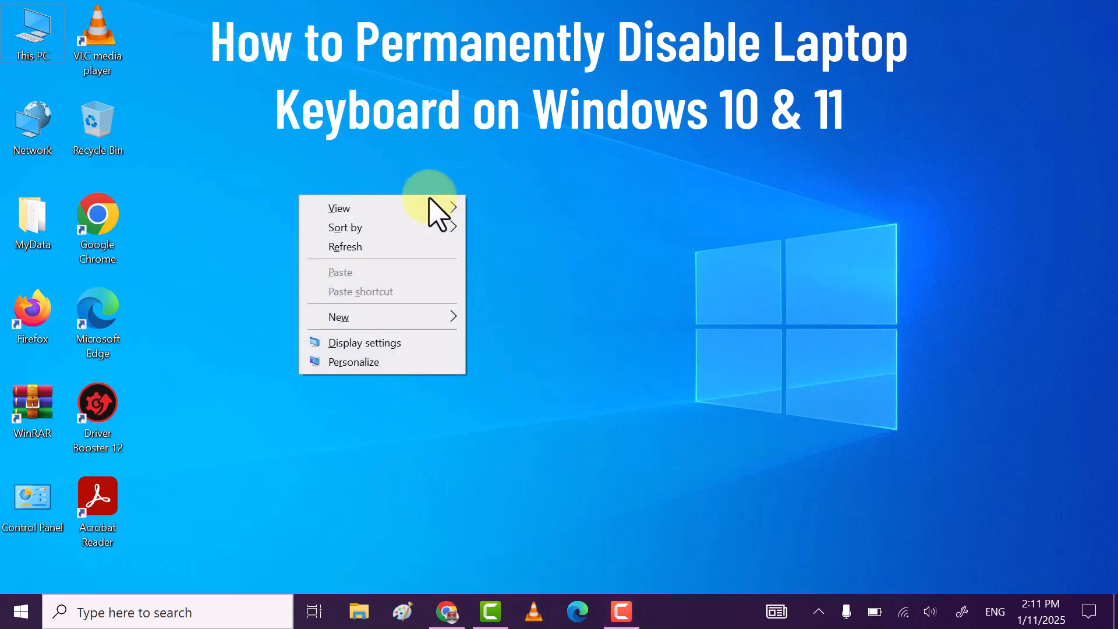
Step: Bring up the taskbar search panel with an empty search field
{"action": "left_click", "coordinate": [372, 243]}
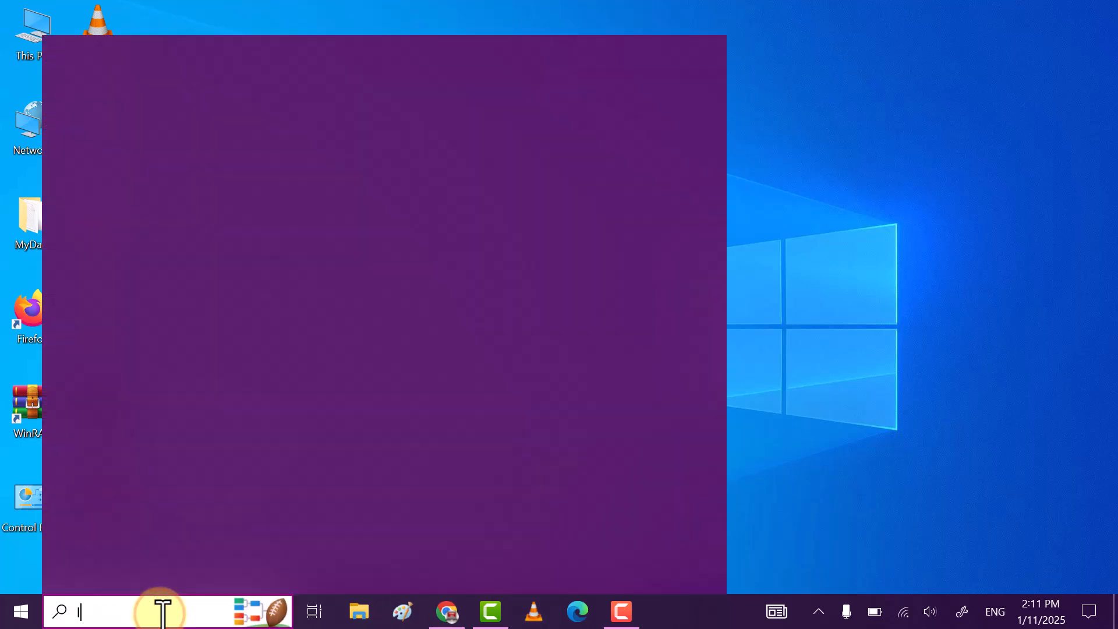
Step: Search for 'local group policy' and launch the Local Group Policy Editor
{"action": "type", "text": "local grou"}
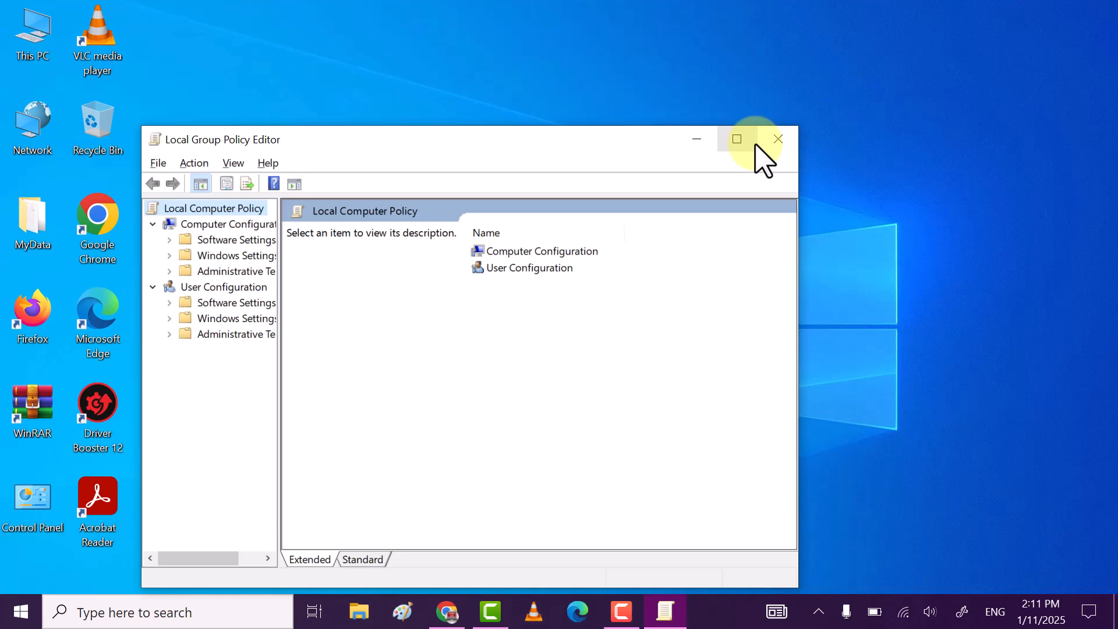
Step: Maximize the editor and reach Device Installation Restrictions, selecting 'Prevent installation of devices not described by other policy settings'
{"action": "left_click", "coordinate": [736, 139]}
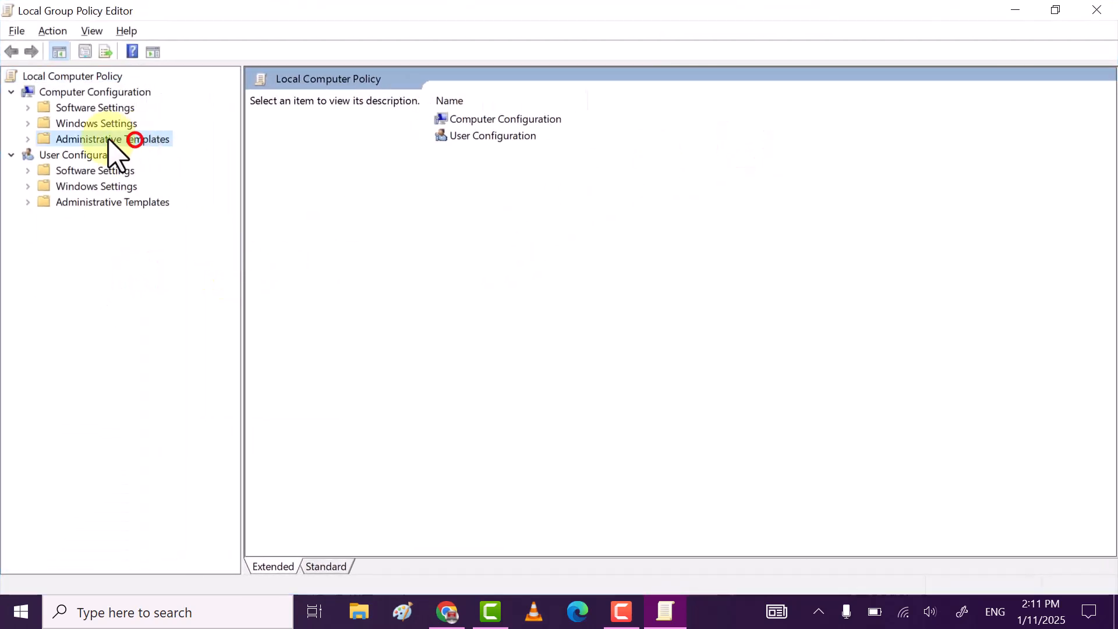
{"action": "left_click", "coordinate": [113, 139]}
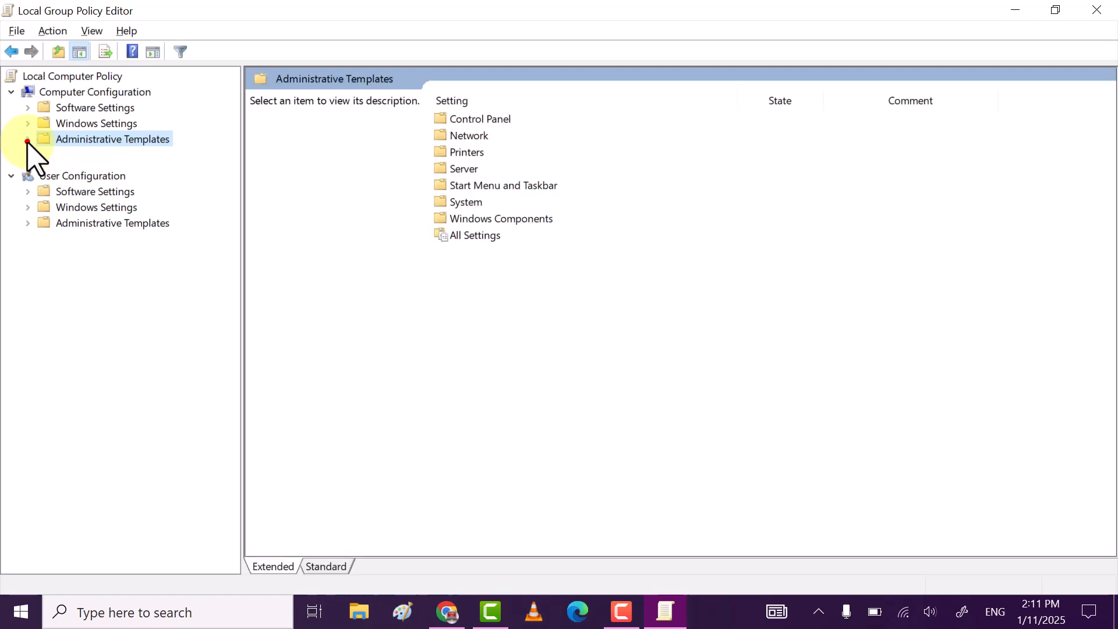
{"action": "left_click", "coordinate": [89, 233]}
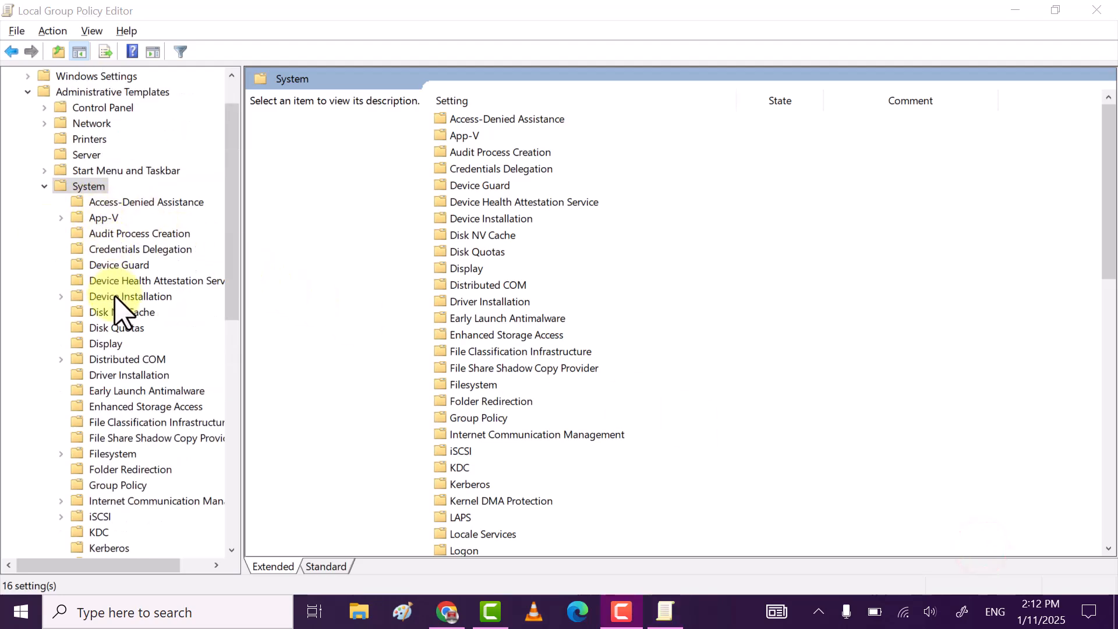
{"action": "left_click", "coordinate": [130, 296]}
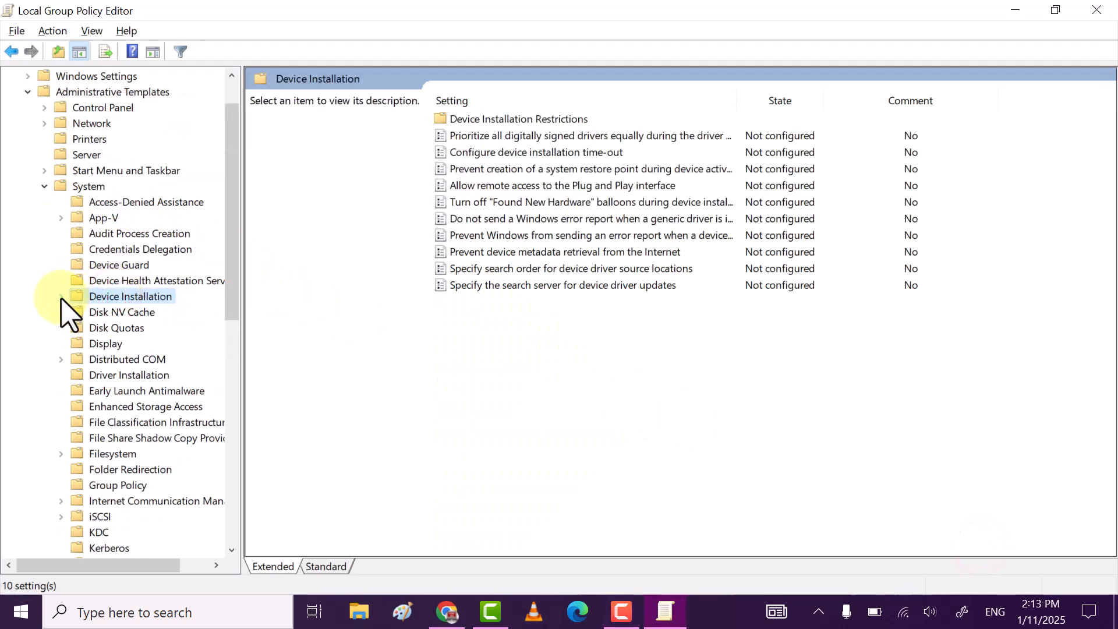
{"action": "left_click", "coordinate": [61, 296]}
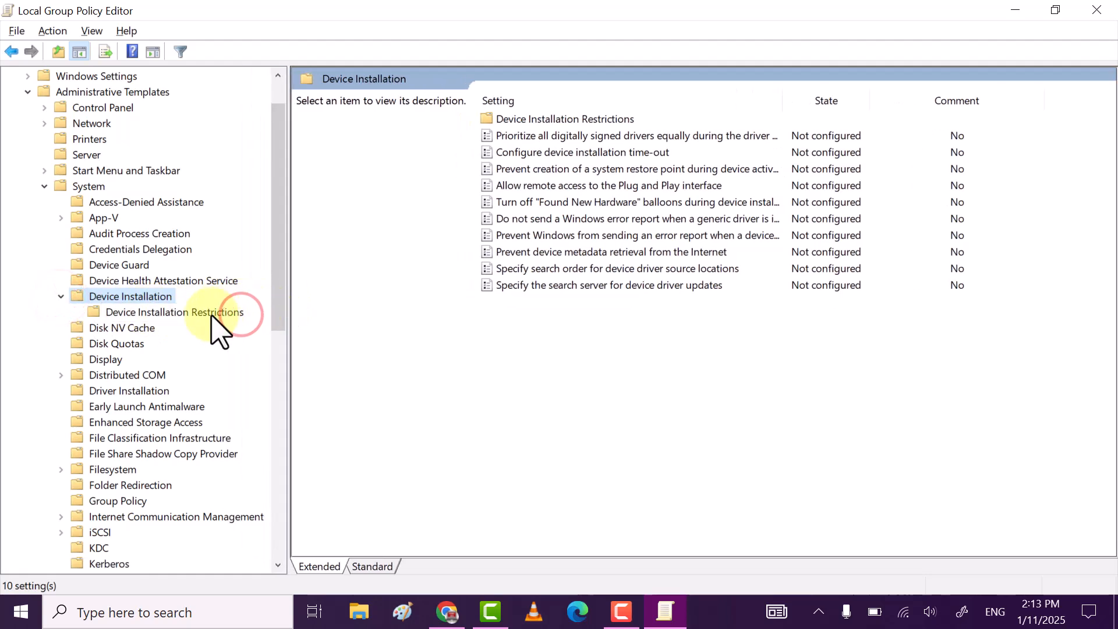
{"action": "left_click", "coordinate": [174, 313]}
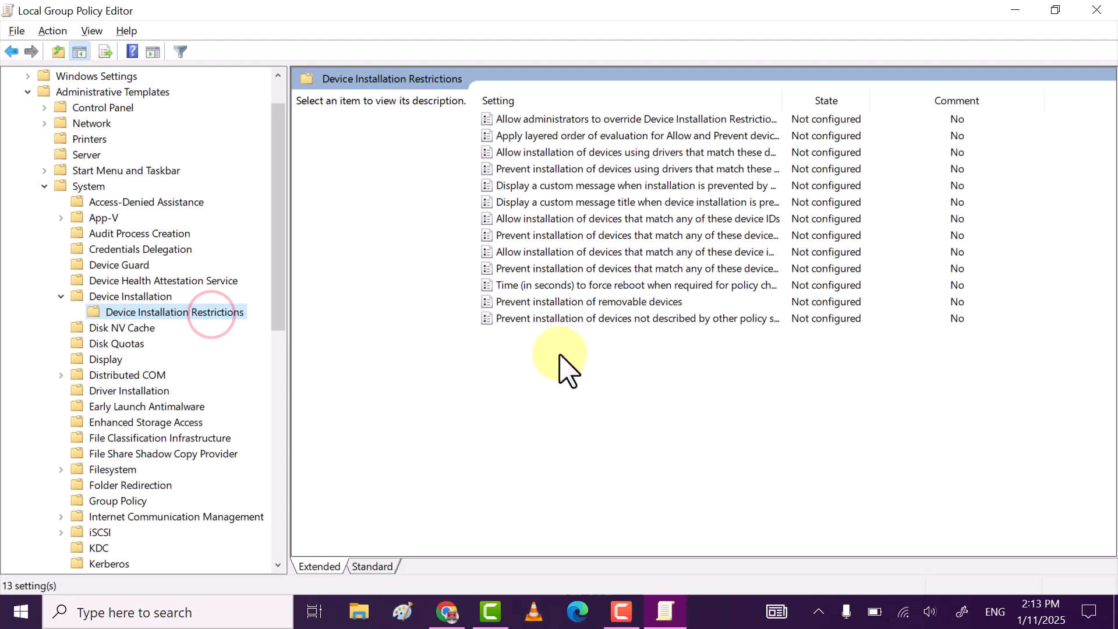
{"action": "mouse_move", "coordinate": [631, 327]}
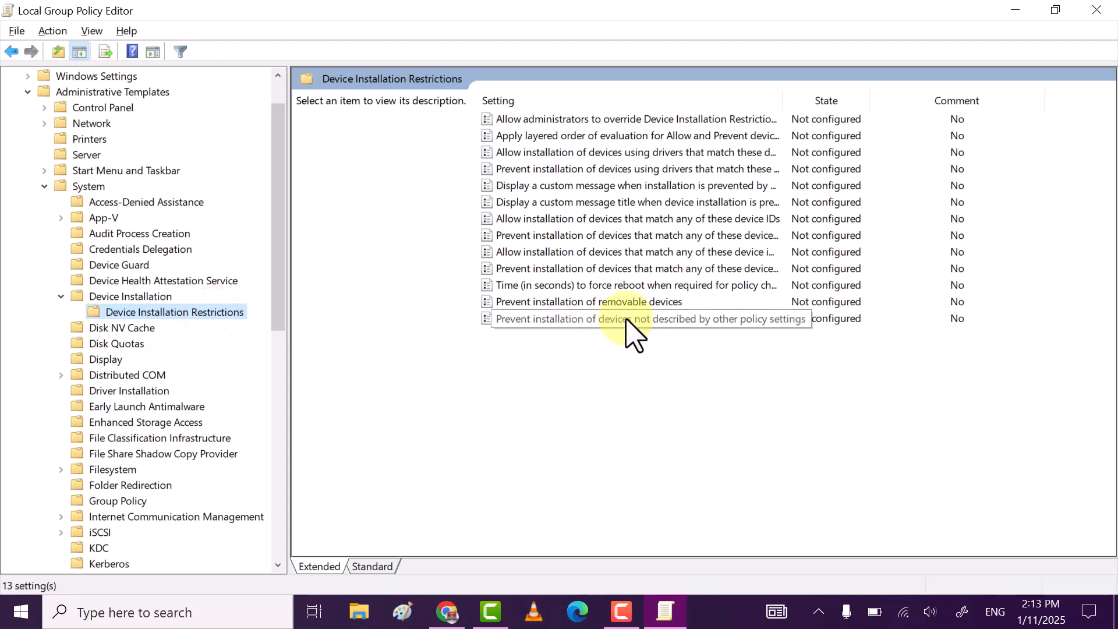
{"action": "left_click", "coordinate": [635, 319]}
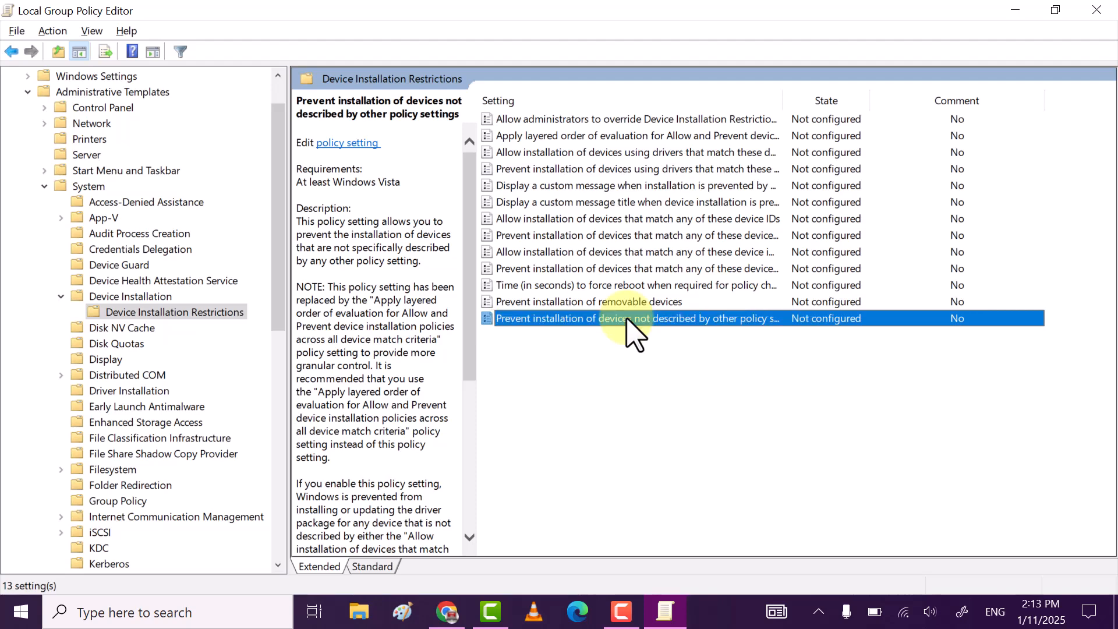
Step: Set 'Prevent installation of devices not described by other policy settings' to Enabled and apply it
{"action": "right_click", "coordinate": [634, 319]}
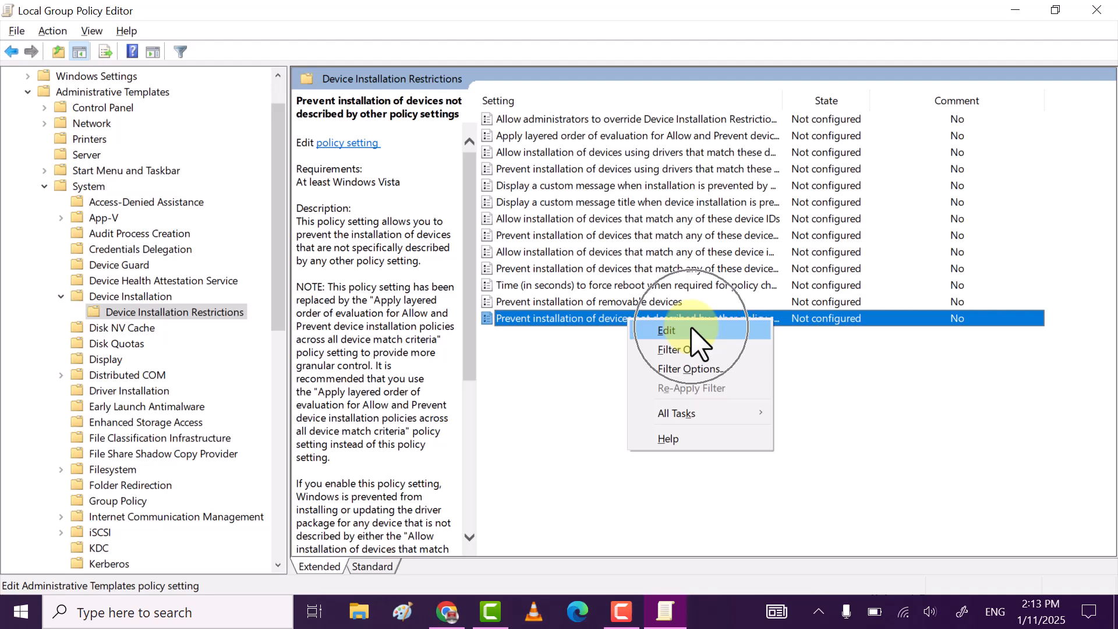
{"action": "left_click", "coordinate": [666, 330]}
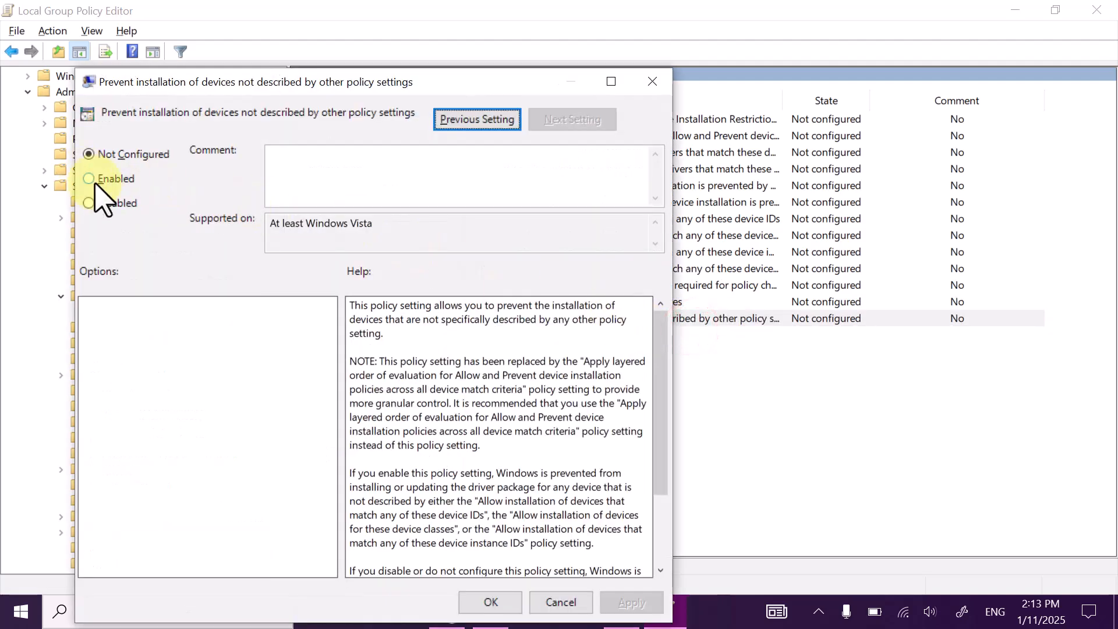
{"action": "left_click", "coordinate": [88, 179]}
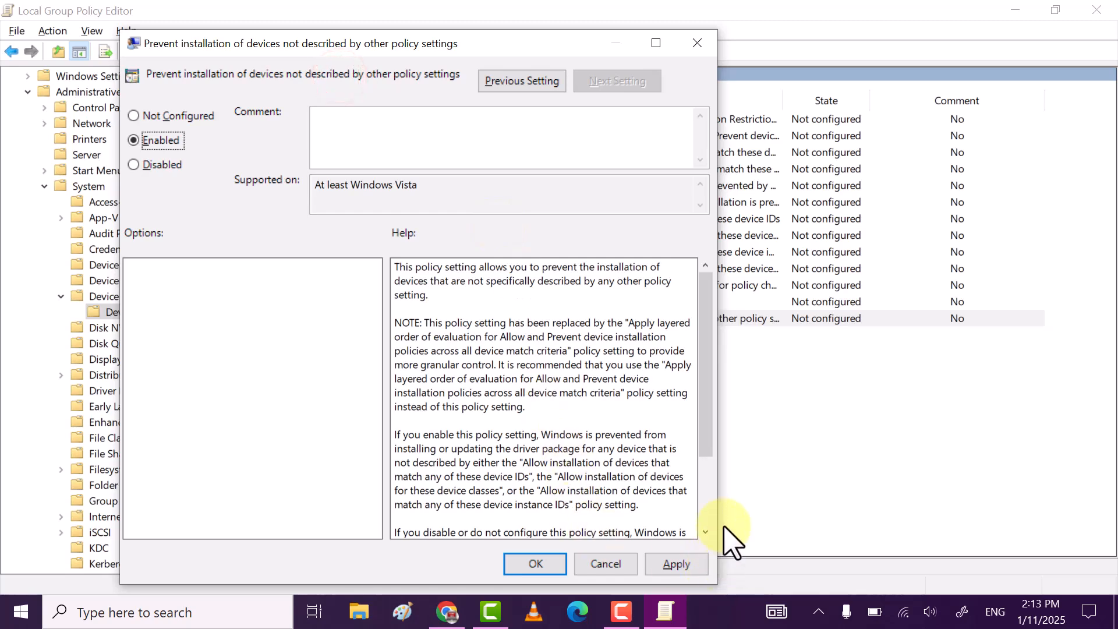
{"action": "left_click", "coordinate": [676, 563]}
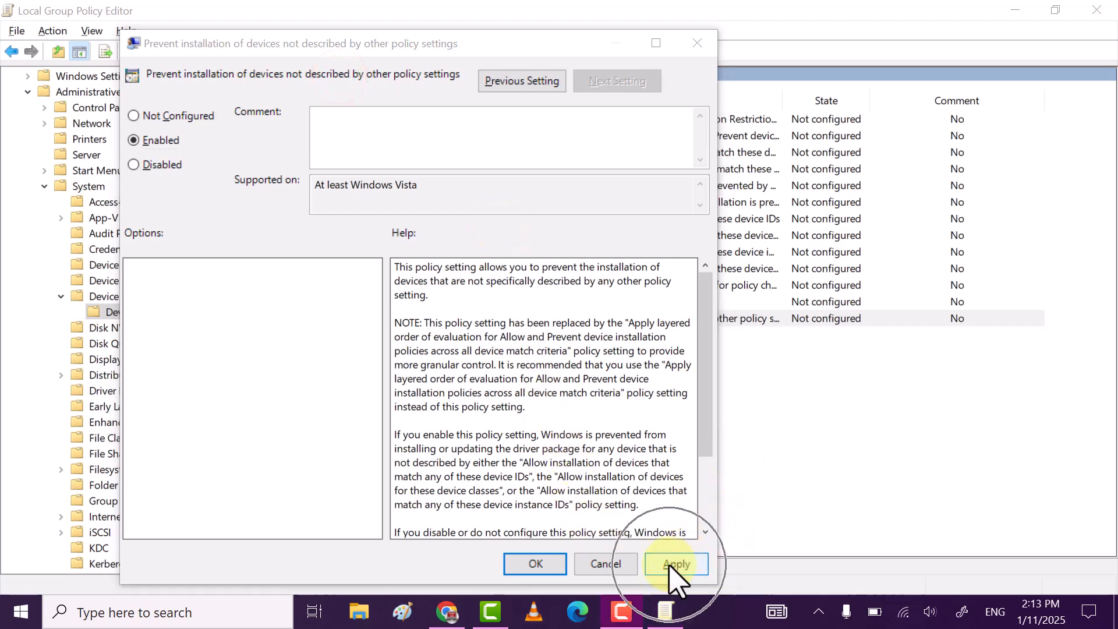
{"action": "left_click", "coordinate": [535, 564]}
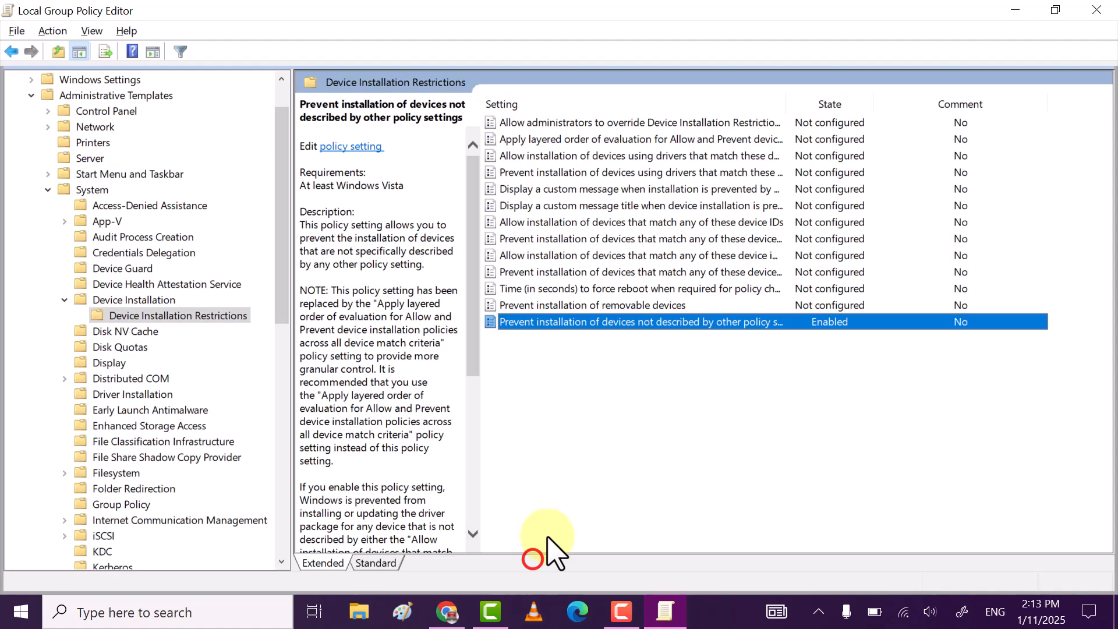
{"action": "mouse_move", "coordinate": [1096, 10]}
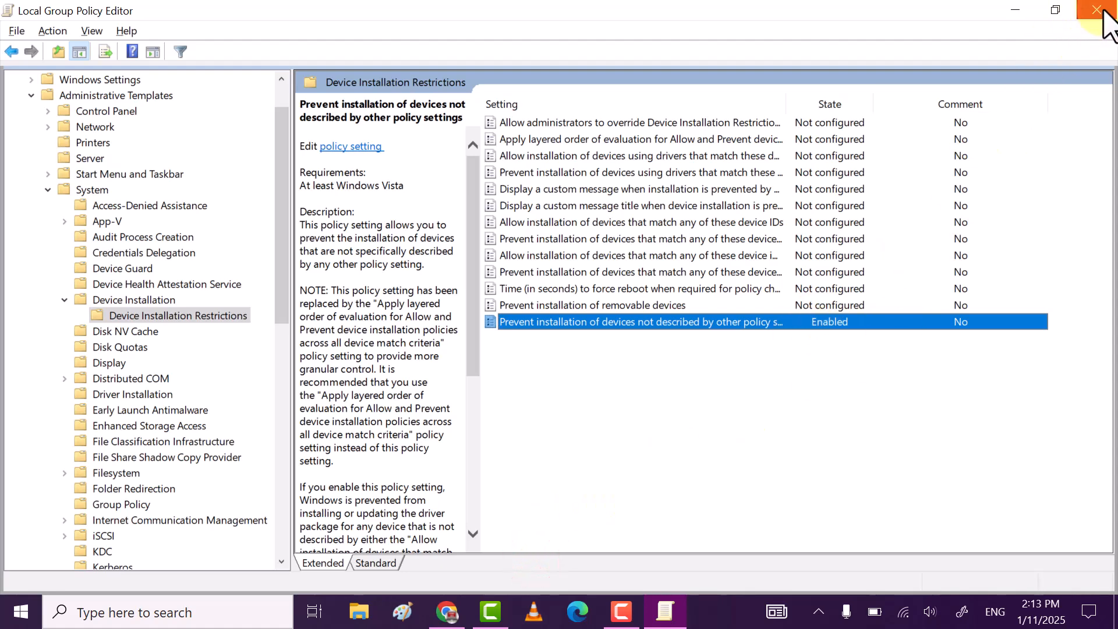
Step: Close the Local Group Policy Editor before switching to Device Manager
{"action": "left_click", "coordinate": [1097, 10]}
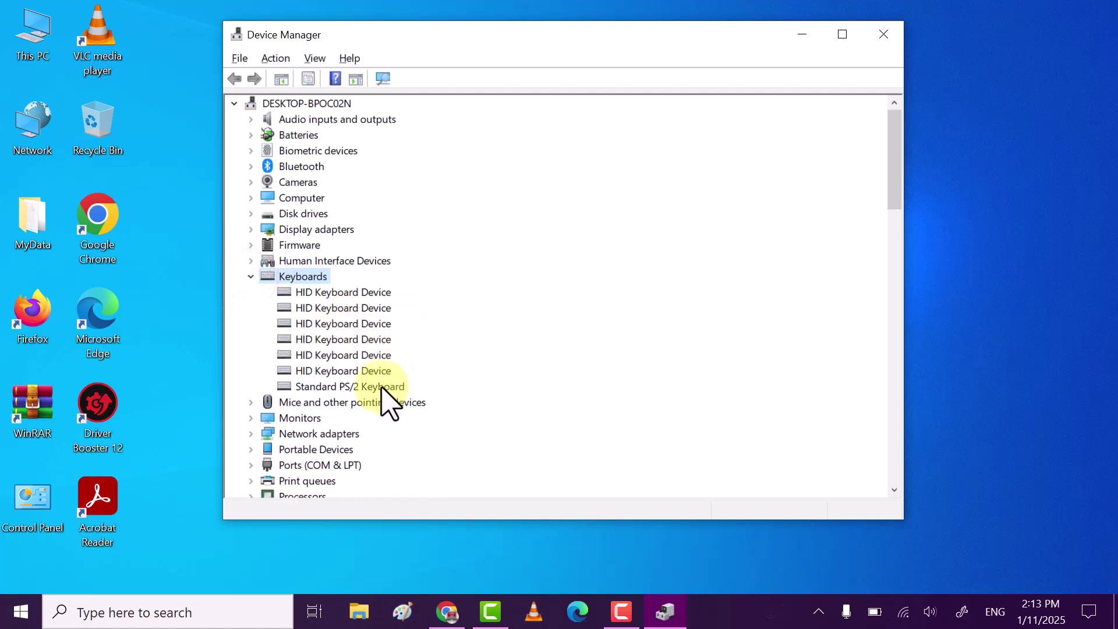
Step: Uninstall the Standard PS/2 Keyboard, decline the restart prompt, and close Device Manager
{"action": "right_click", "coordinate": [345, 386]}
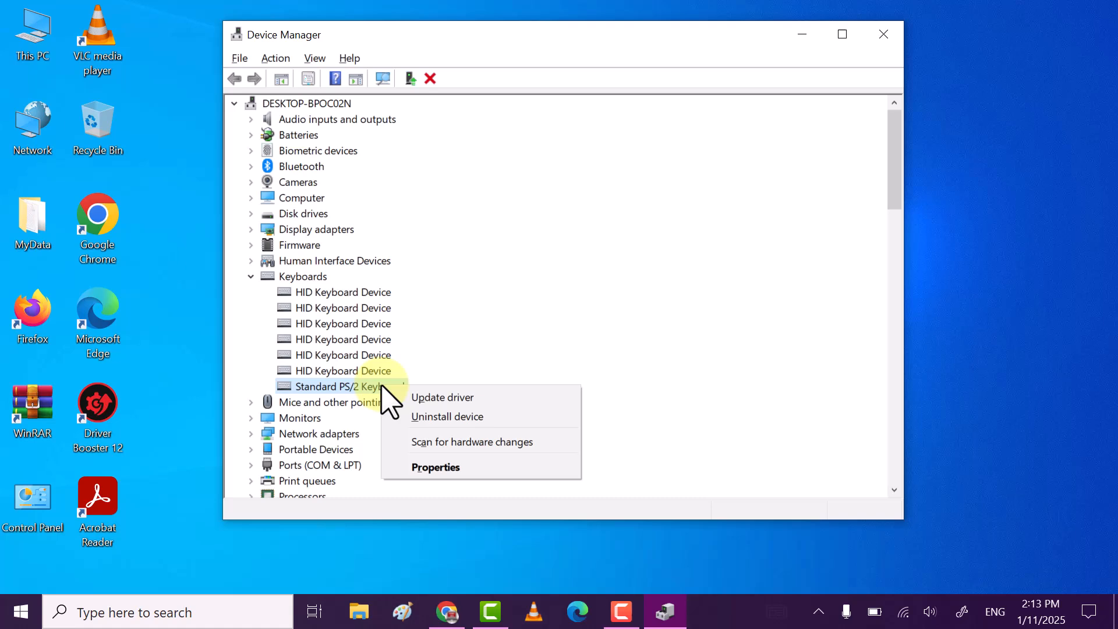
{"action": "mouse_move", "coordinate": [458, 417]}
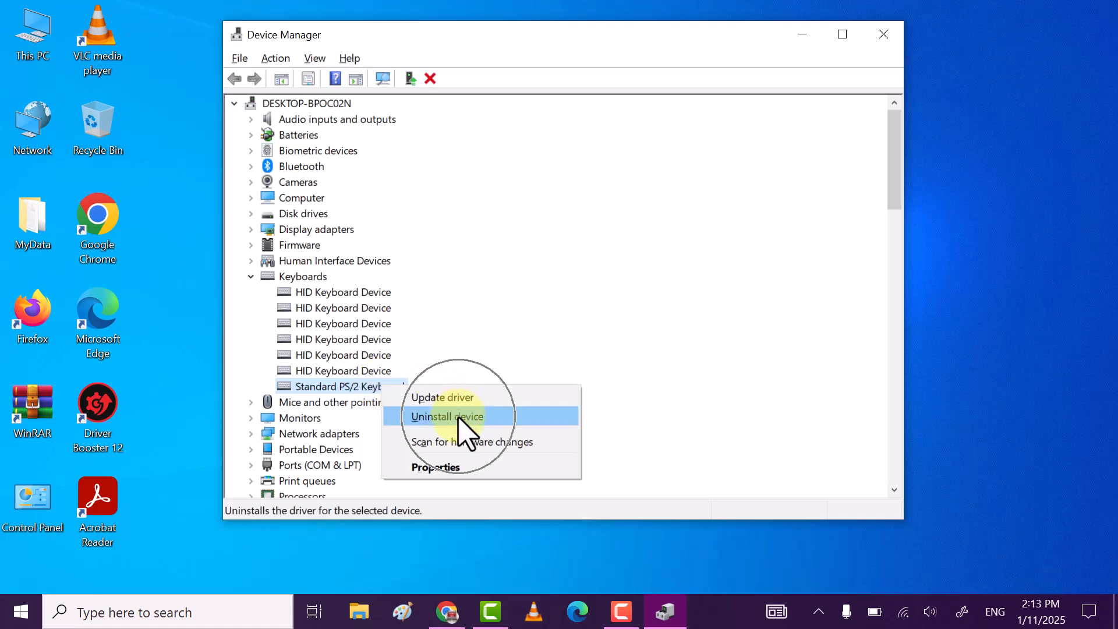
{"action": "left_click", "coordinate": [446, 416]}
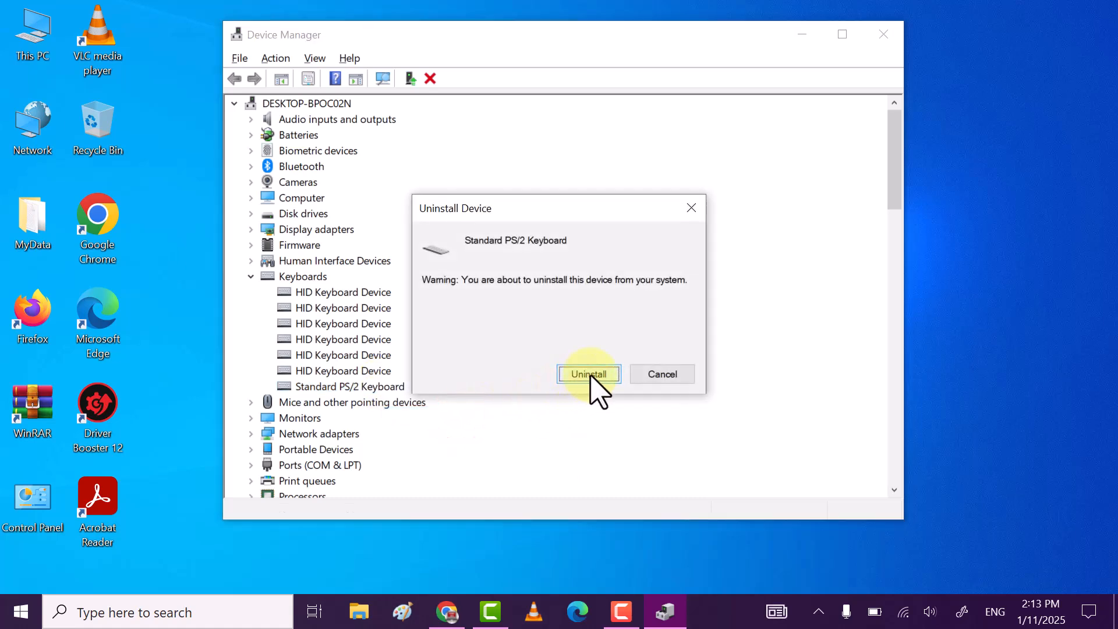
{"action": "left_click", "coordinate": [588, 373]}
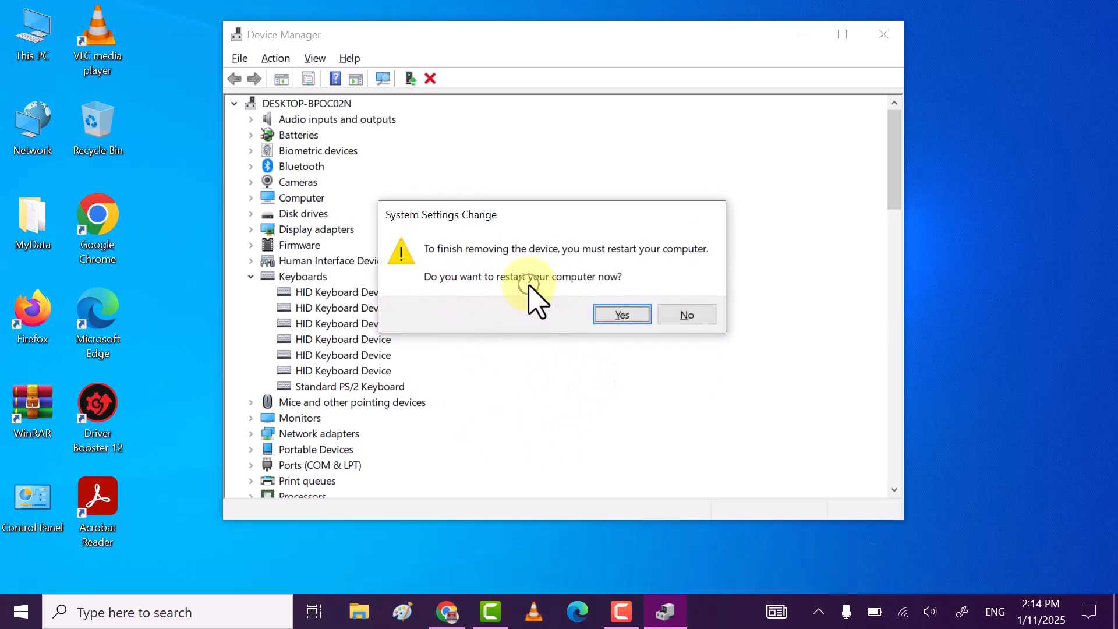
{"action": "mouse_move", "coordinate": [566, 312]}
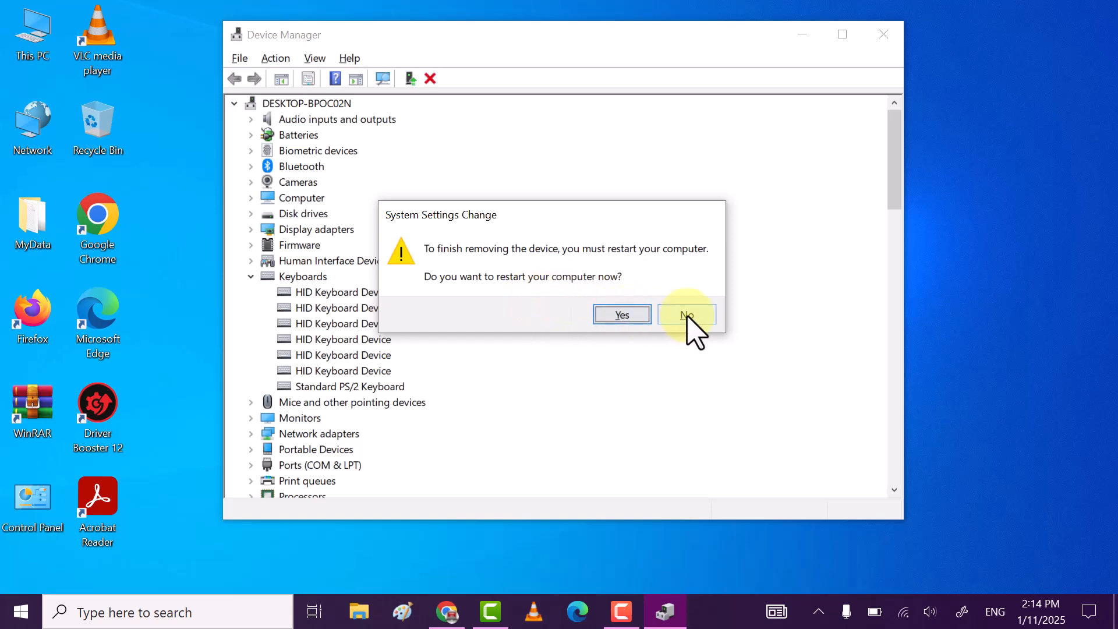
{"action": "left_click", "coordinate": [686, 314]}
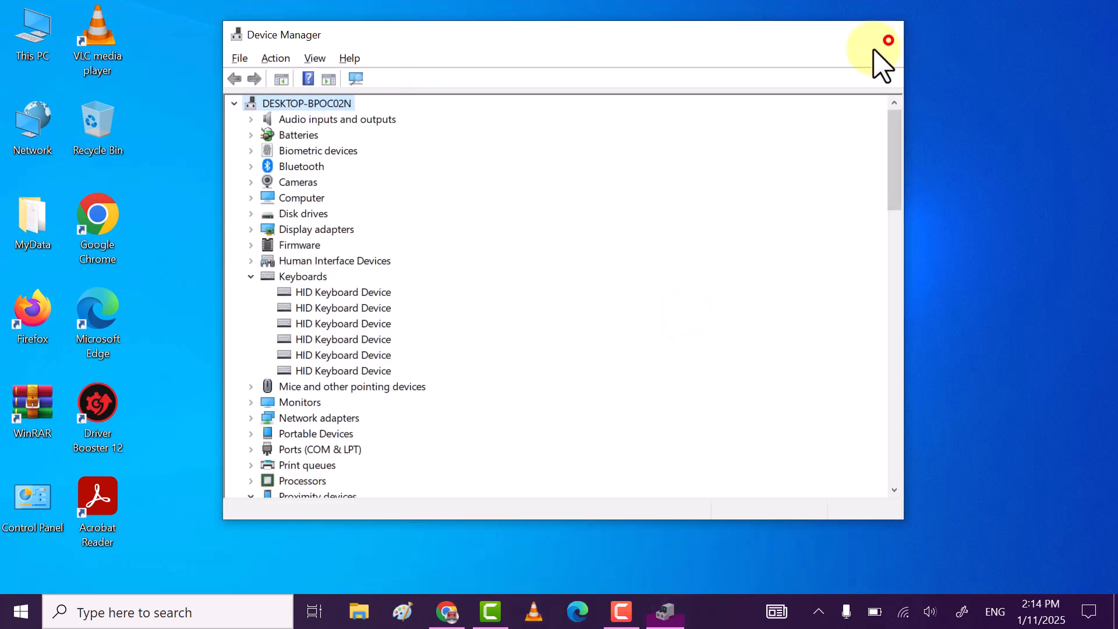
{"action": "left_click", "coordinate": [888, 40]}
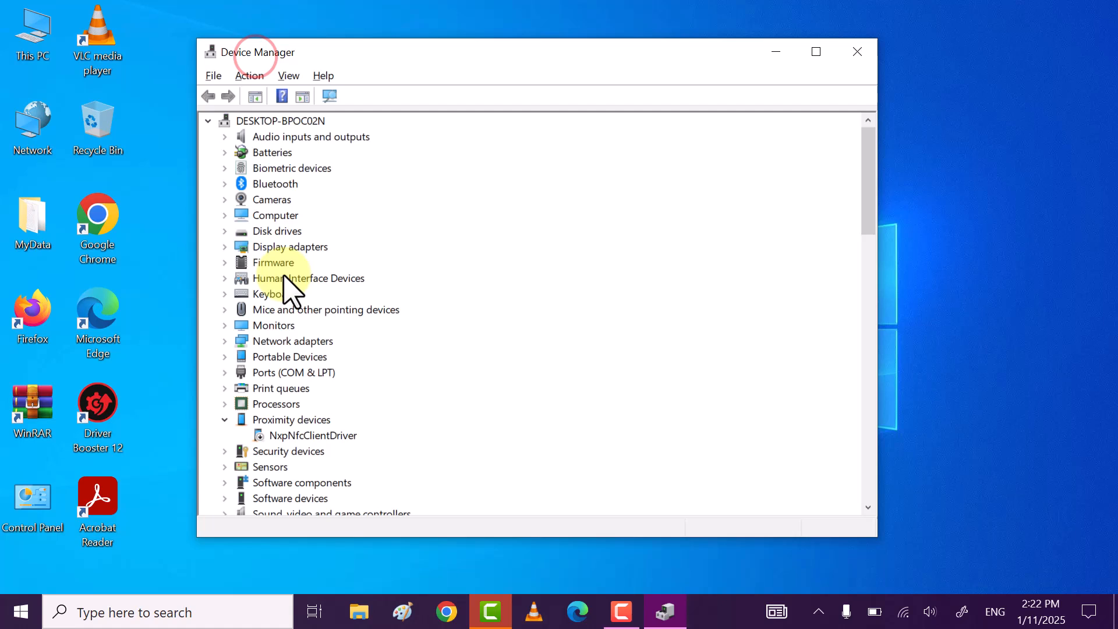
{"action": "left_click", "coordinate": [276, 294]}
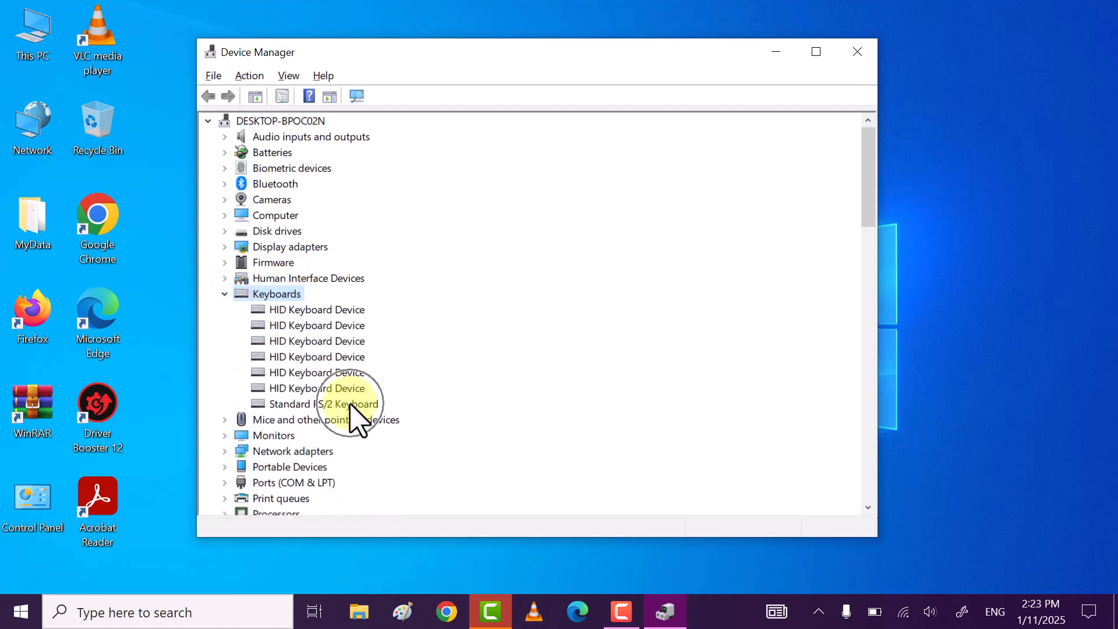
{"action": "right_click", "coordinate": [320, 404]}
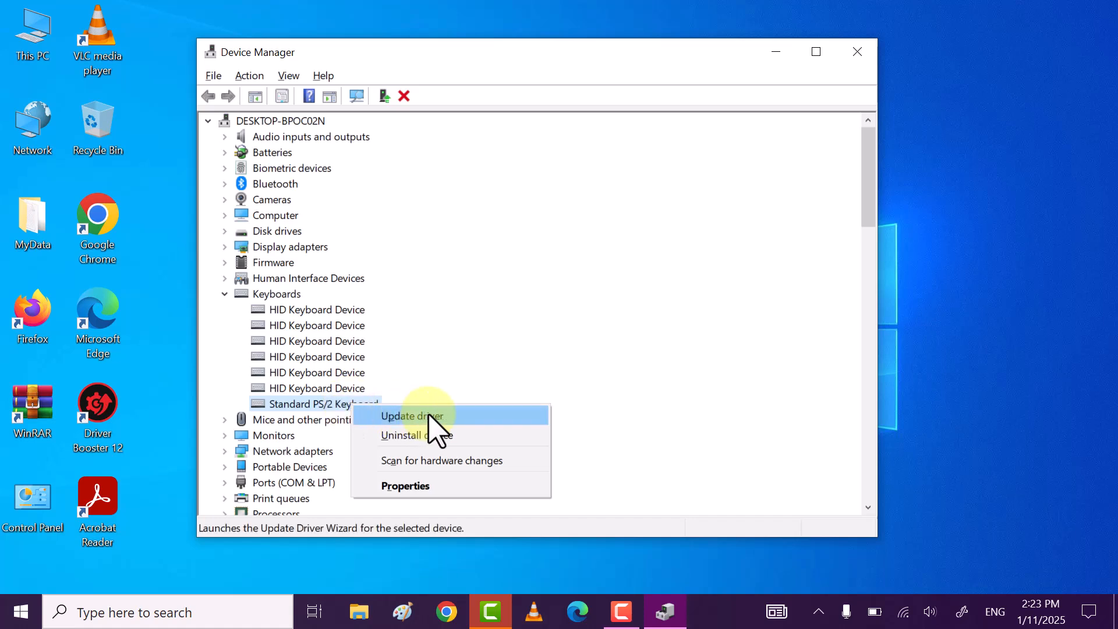
Step: Update the driver manually, listing all drivers, and pick Toshiba USB 109 Japanese keyboard
{"action": "left_click", "coordinate": [413, 416]}
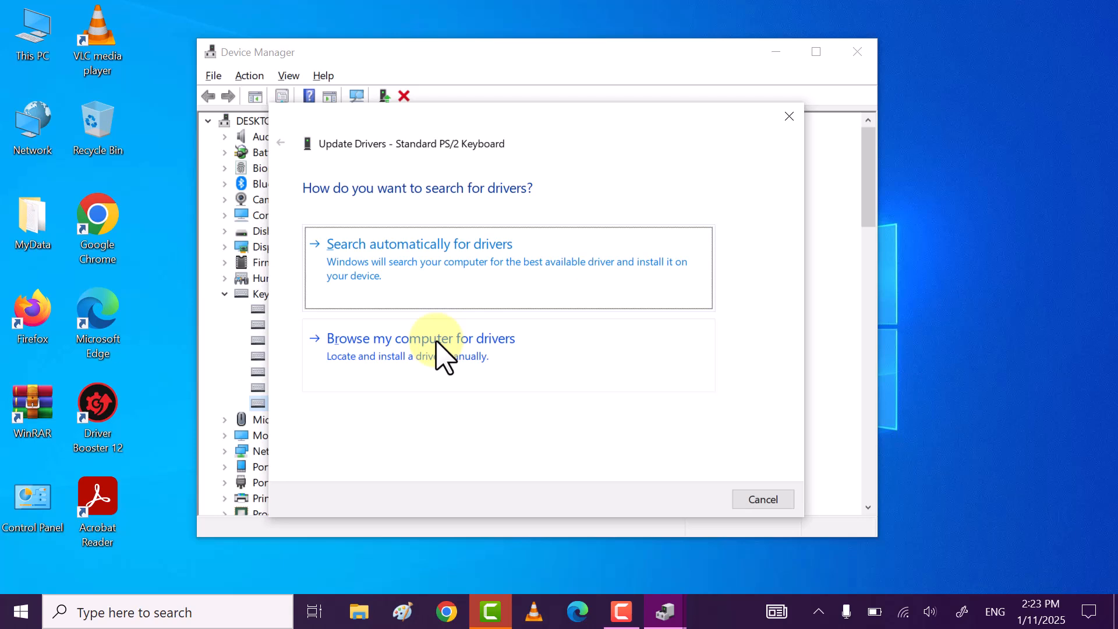
{"action": "left_click", "coordinate": [421, 338]}
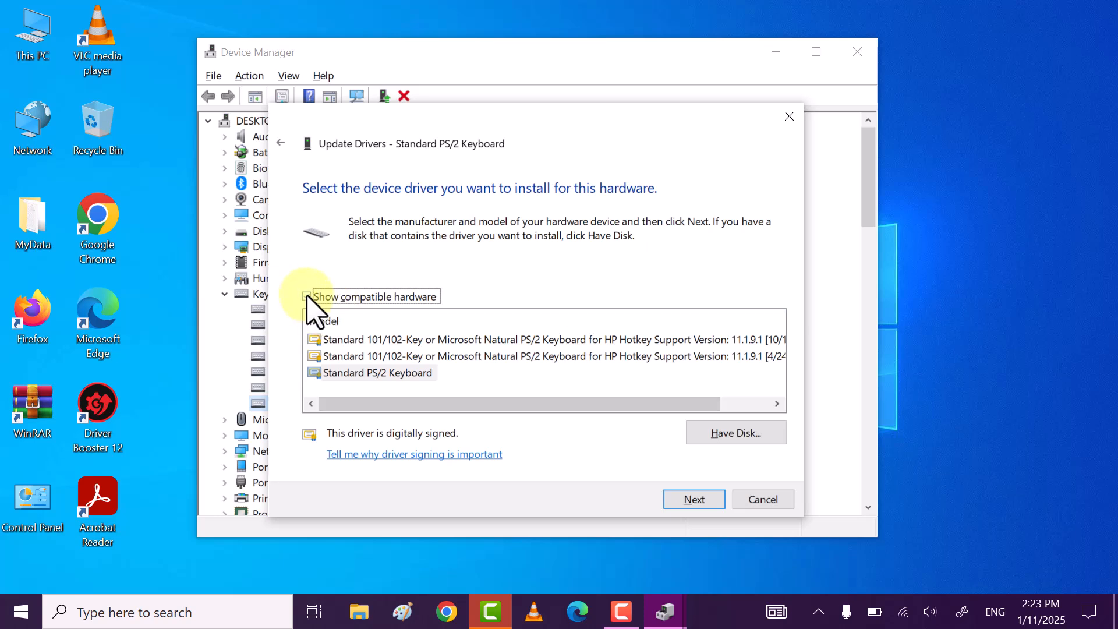
{"action": "left_click", "coordinate": [307, 297]}
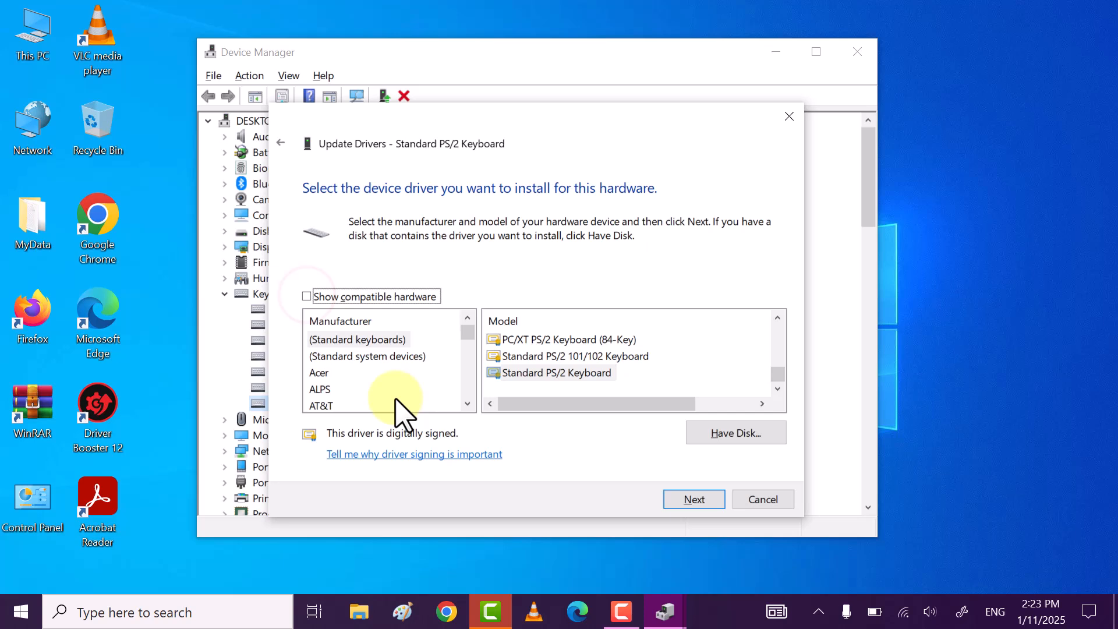
{"action": "scroll", "scroll_direction": "down", "scroll_amount": 3}
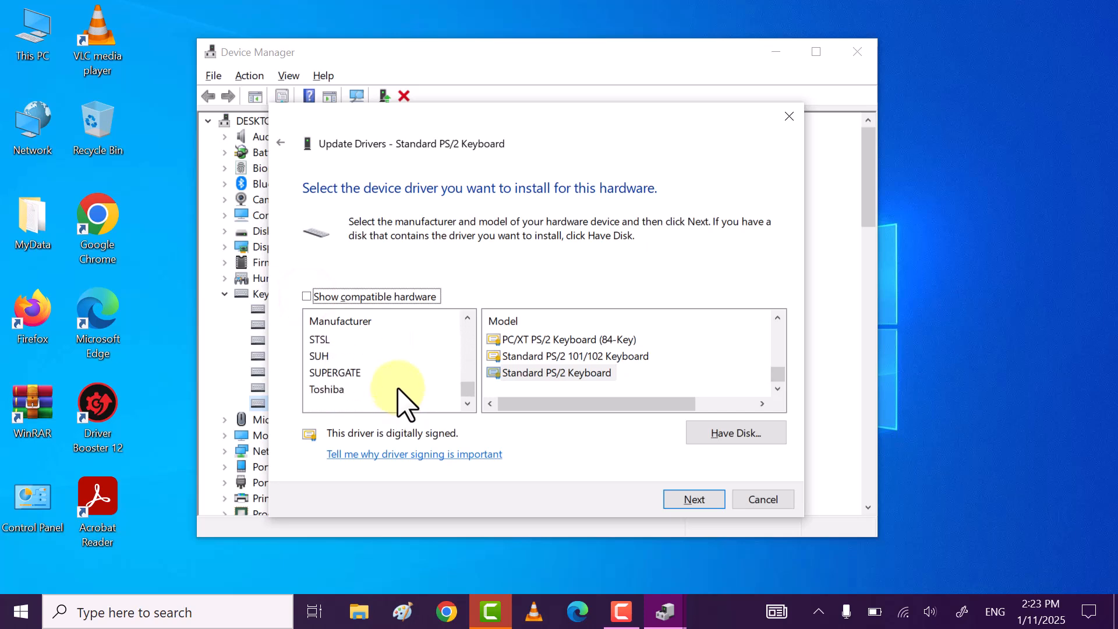
{"action": "left_click", "coordinate": [327, 389]}
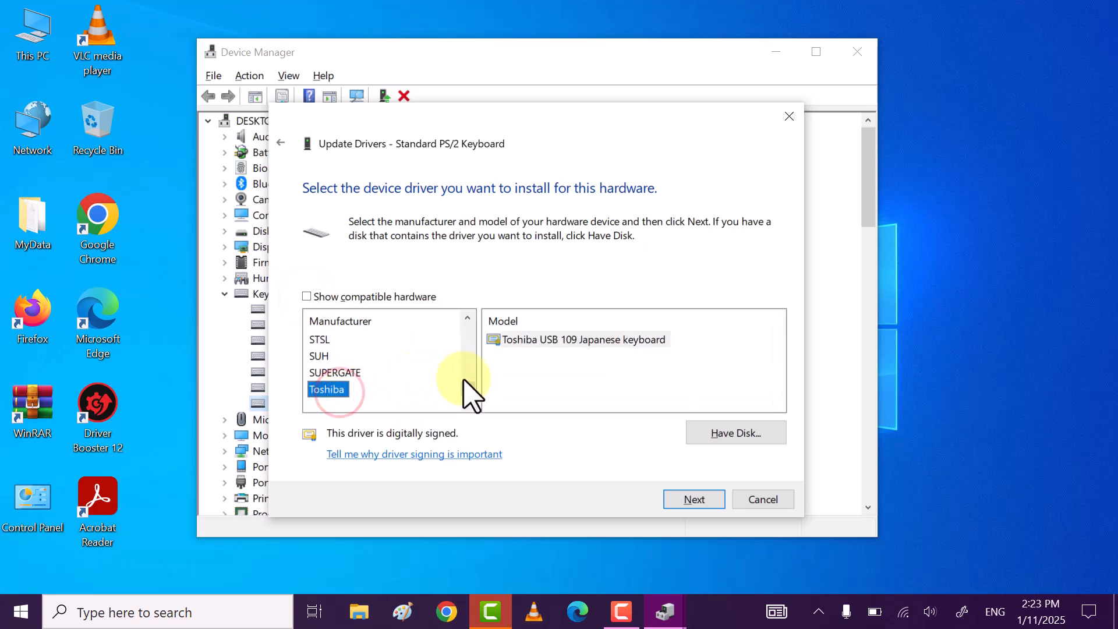
{"action": "mouse_move", "coordinate": [539, 377]}
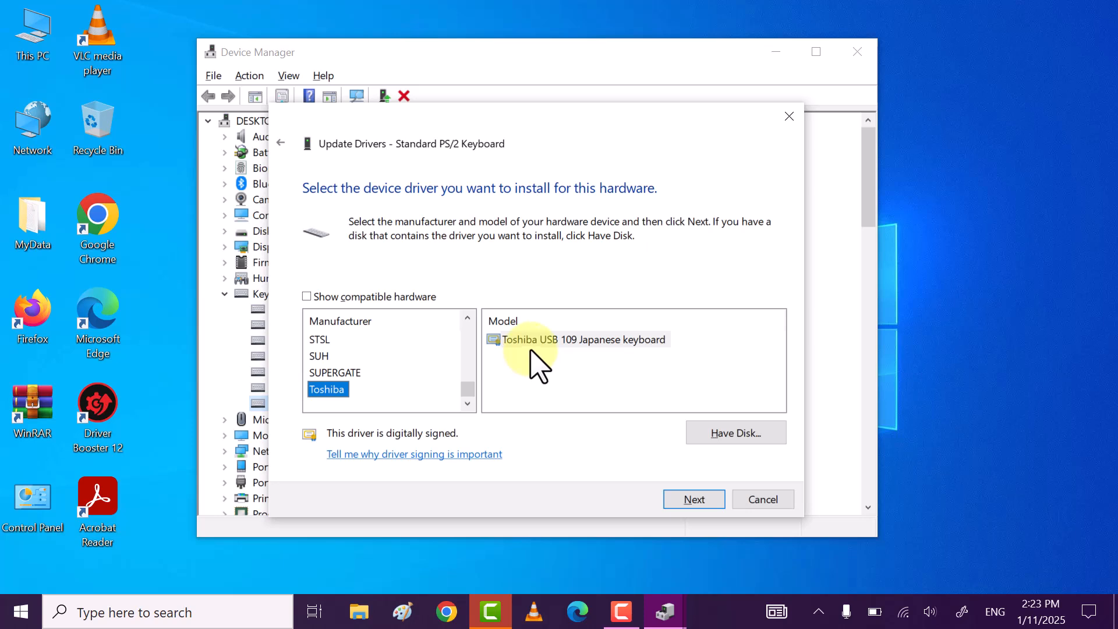
{"action": "left_click", "coordinate": [563, 340]}
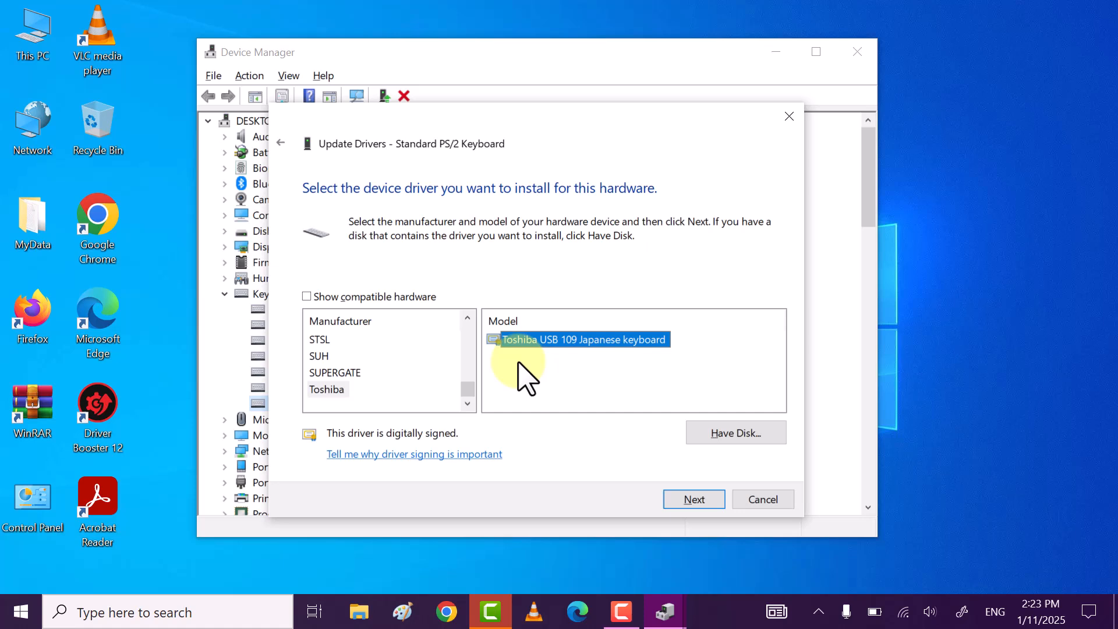
{"action": "mouse_move", "coordinate": [557, 358]}
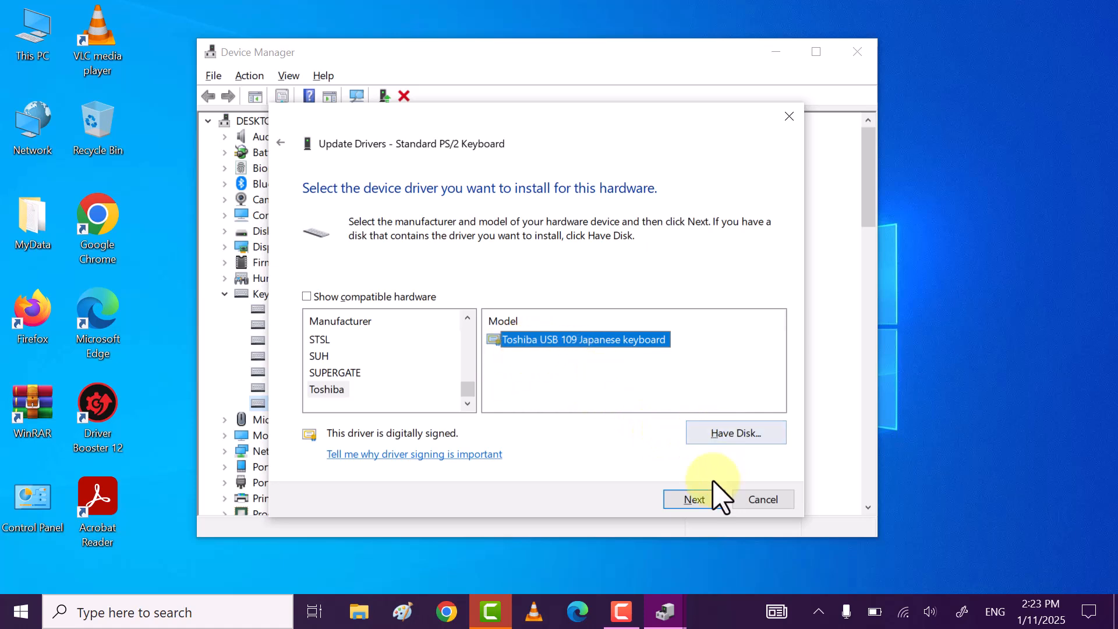
{"action": "left_click", "coordinate": [694, 499]}
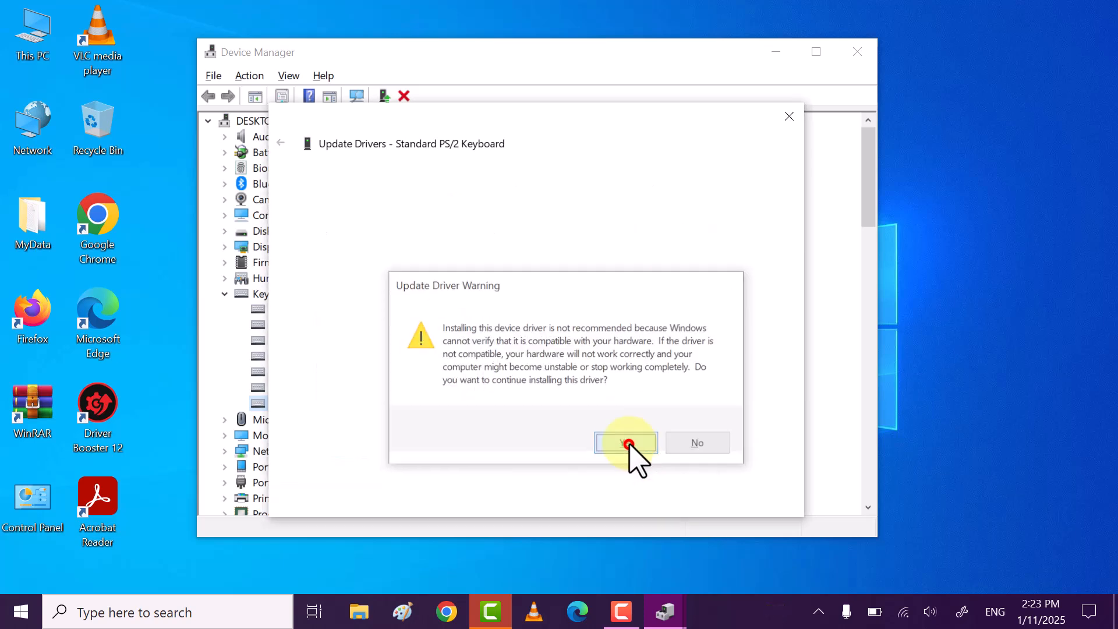
Step: Confirm the Update Driver Warning to install the incompatible Toshiba driver
{"action": "left_click", "coordinate": [626, 443]}
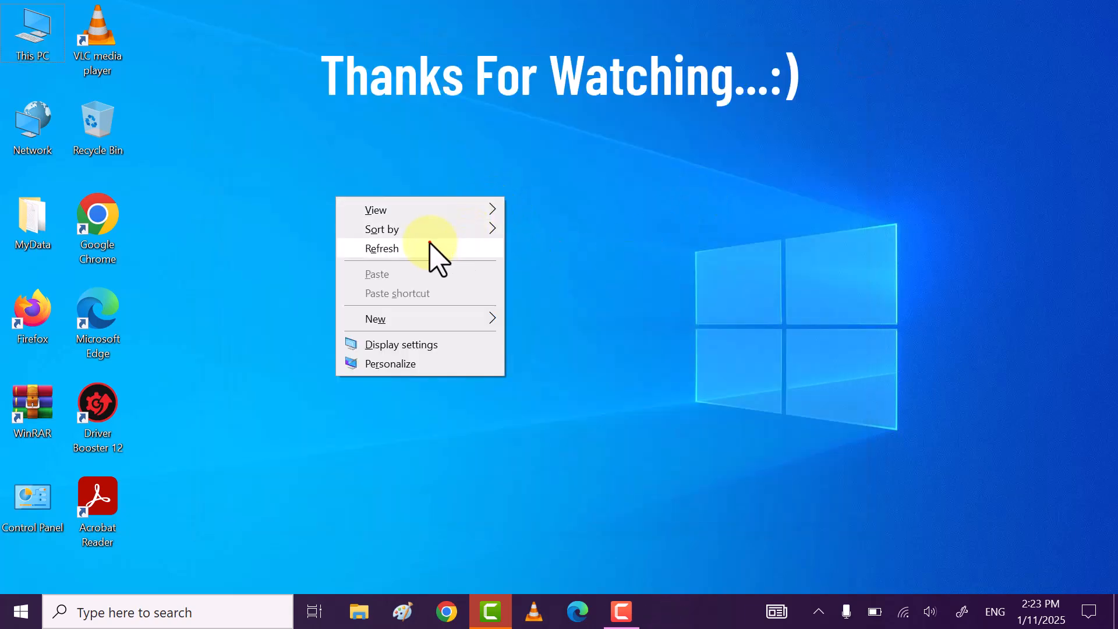
{"action": "left_click", "coordinate": [382, 248]}
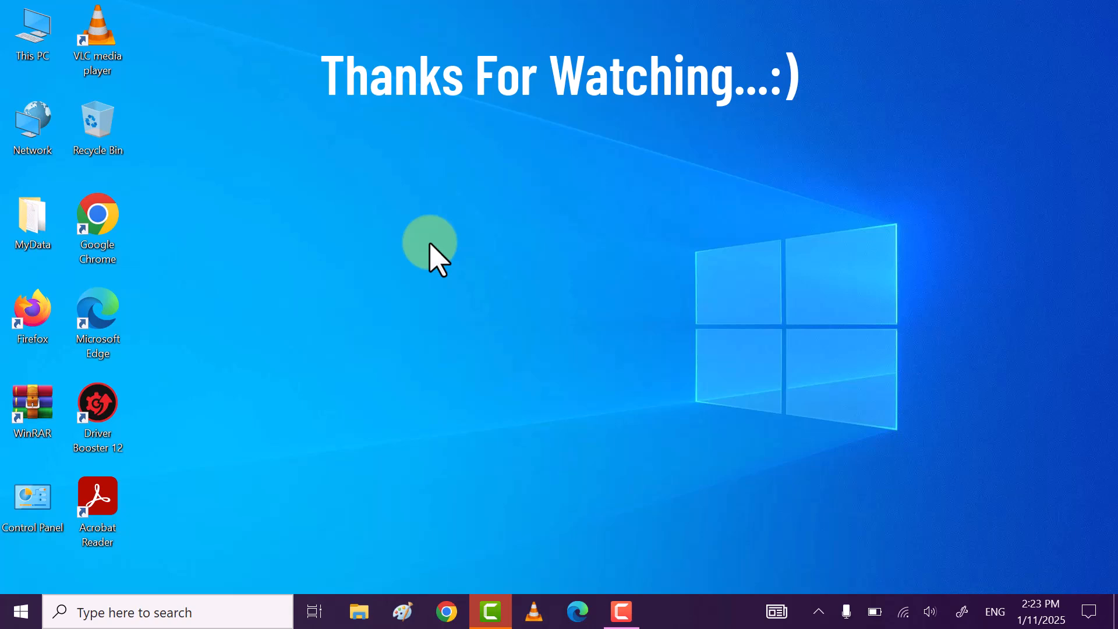
{"action": "mouse_move", "coordinate": [1010, 476]}
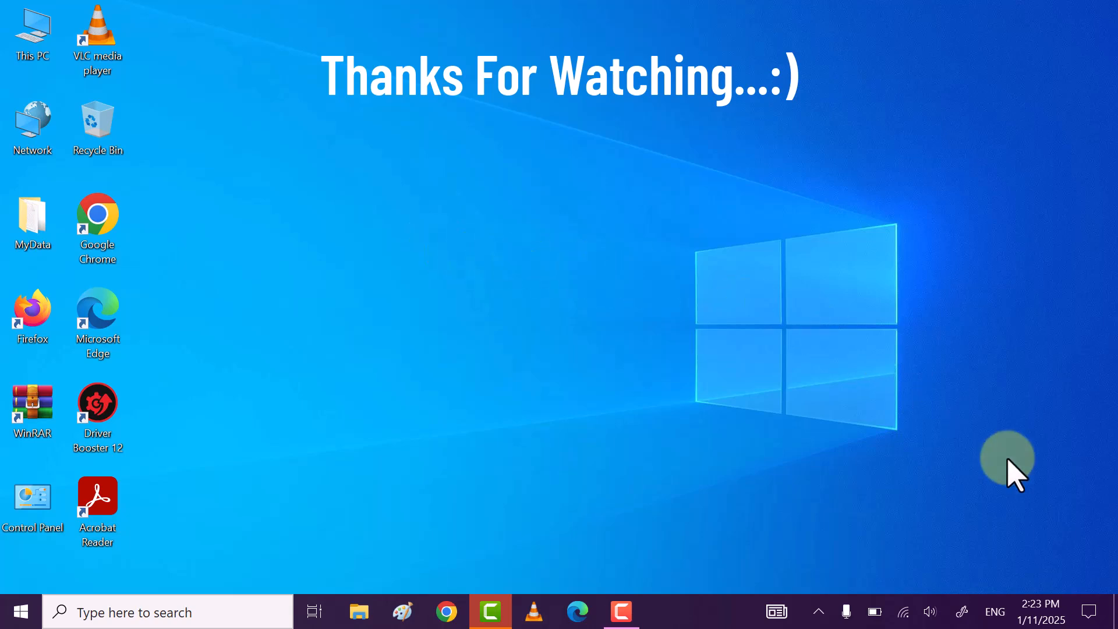